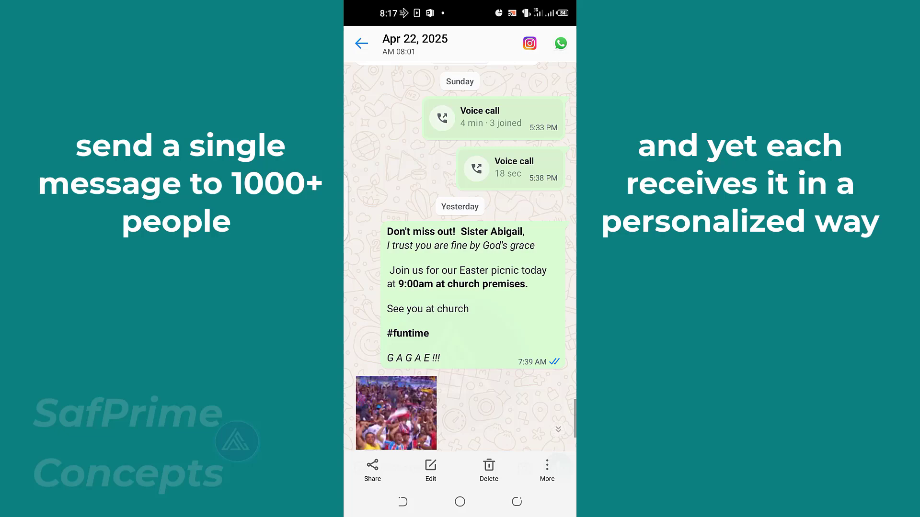
pyautogui.scroll(-3)
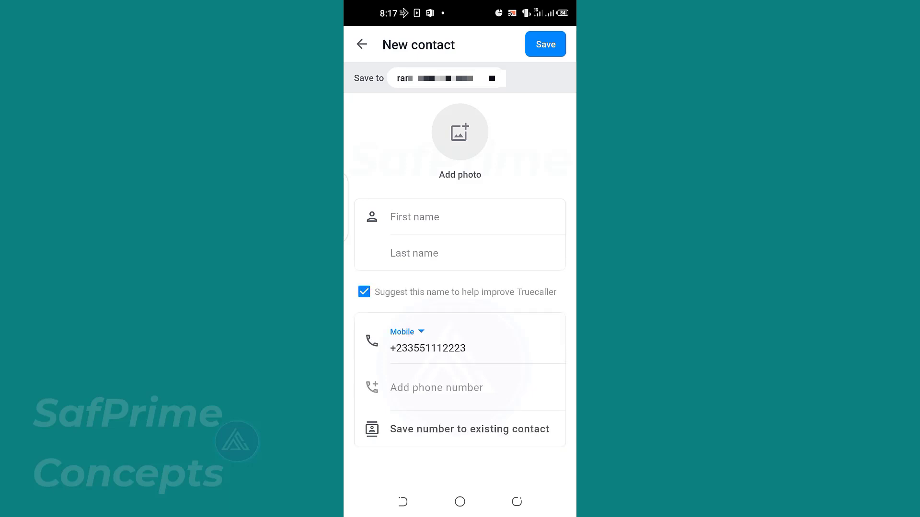
pyautogui.click(460, 216)
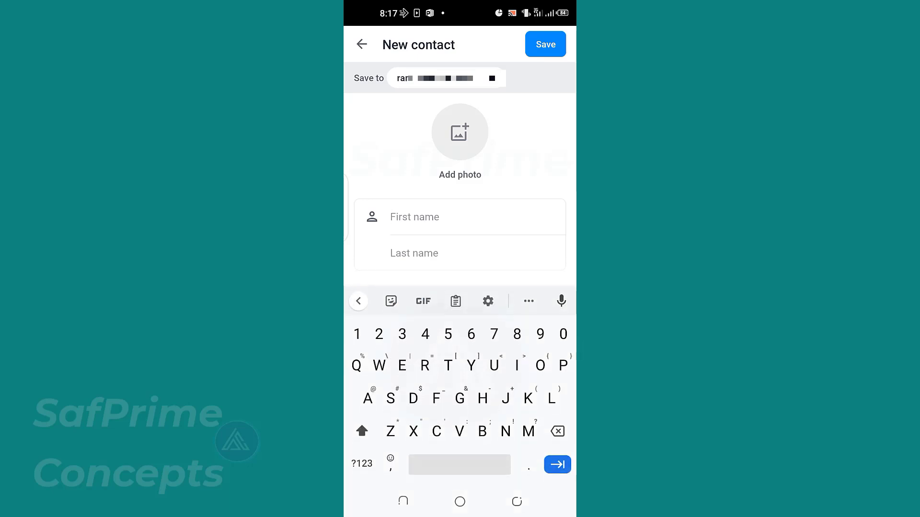
pyautogui.click(460, 216)
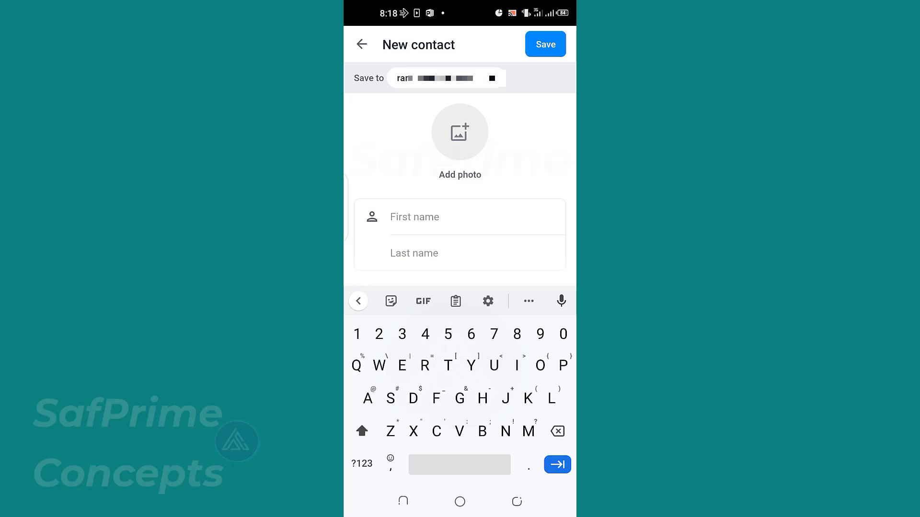
pyautogui.click(413, 216)
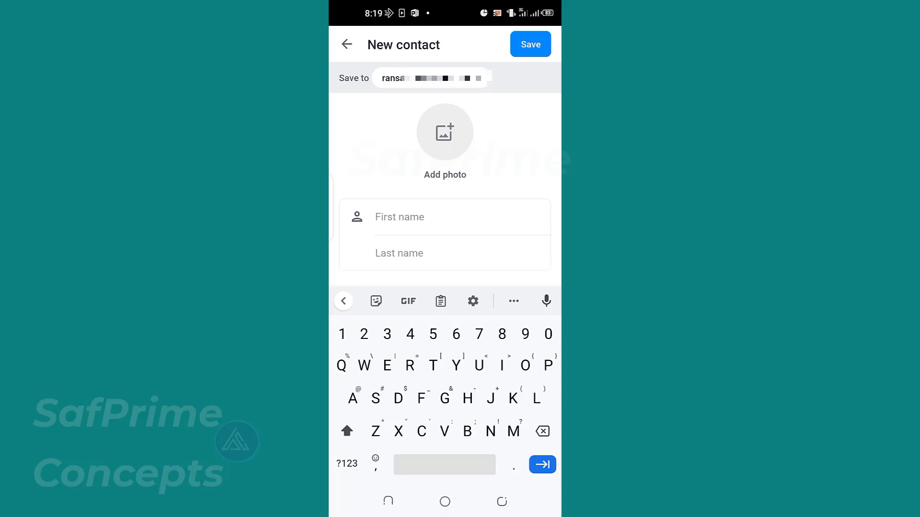
pyautogui.write('Sister')
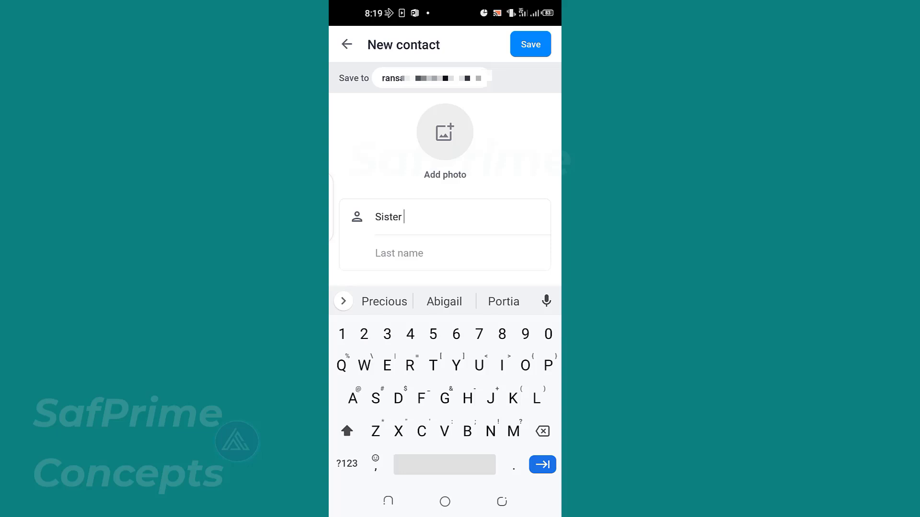
pyautogui.click(444, 301)
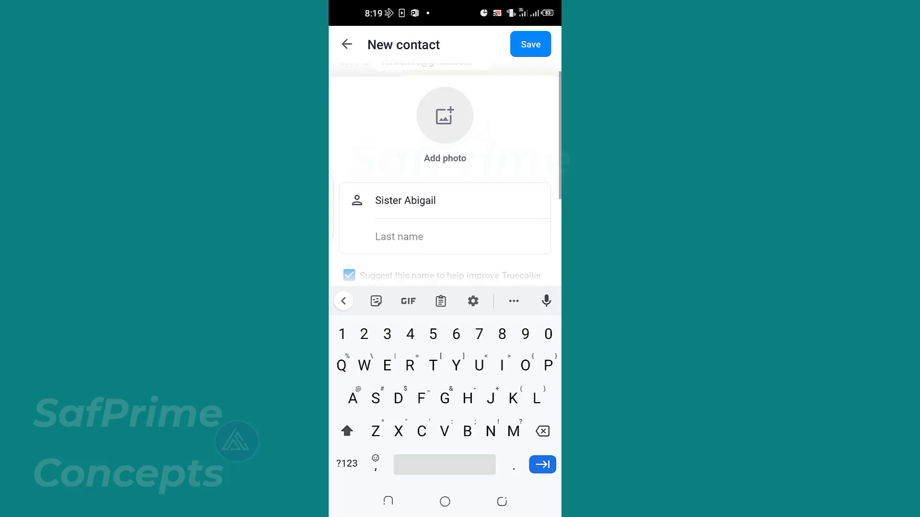
pyautogui.write('Bro')
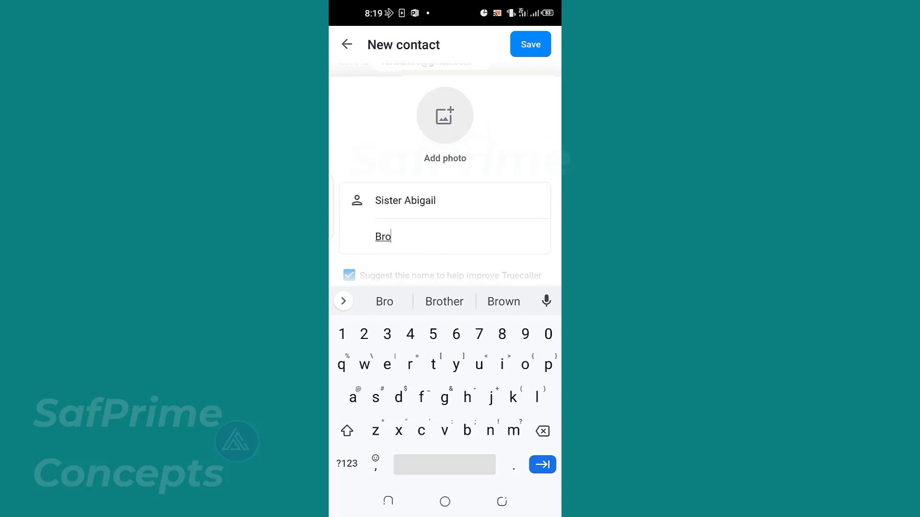
pyautogui.click(503, 301)
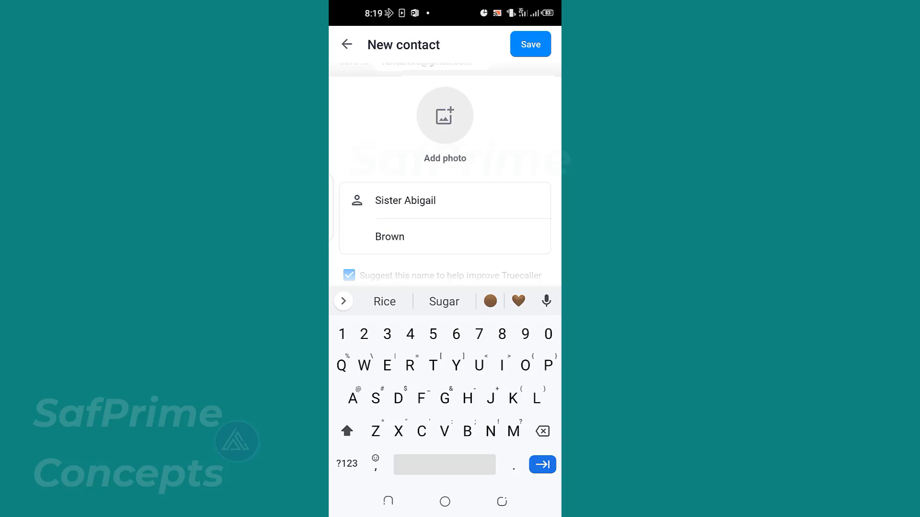
pyautogui.click(411, 236)
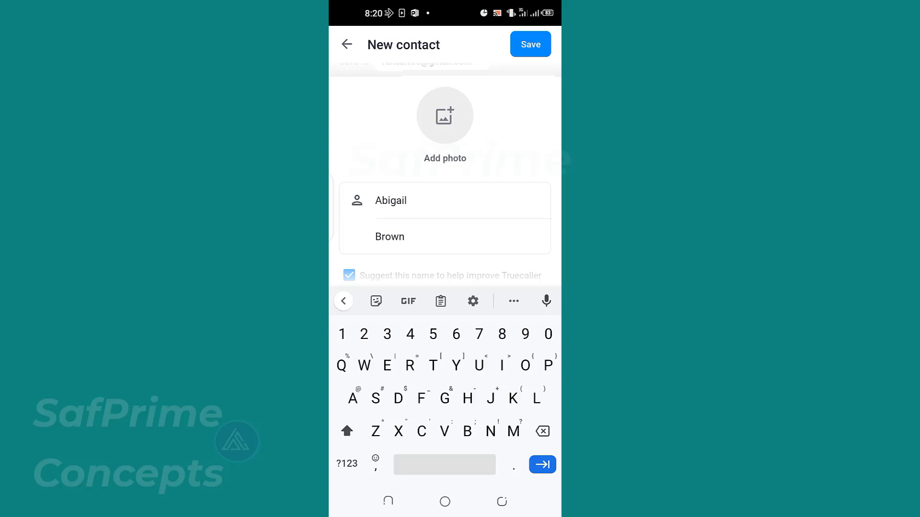
pyautogui.click(390, 201)
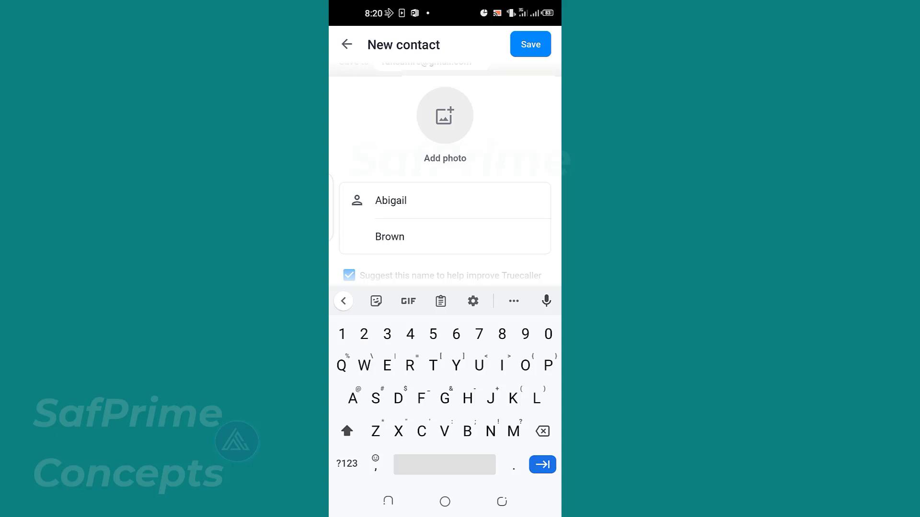
pyautogui.click(390, 201)
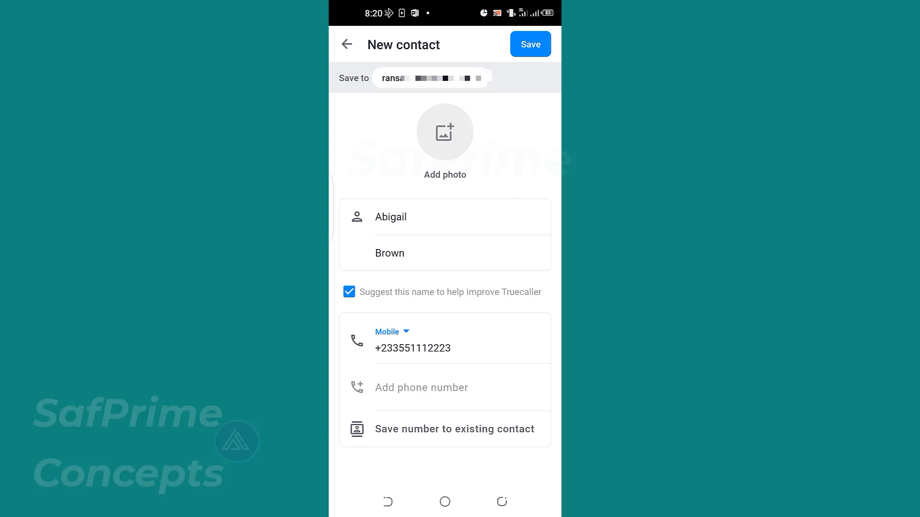
pyautogui.click(390, 217)
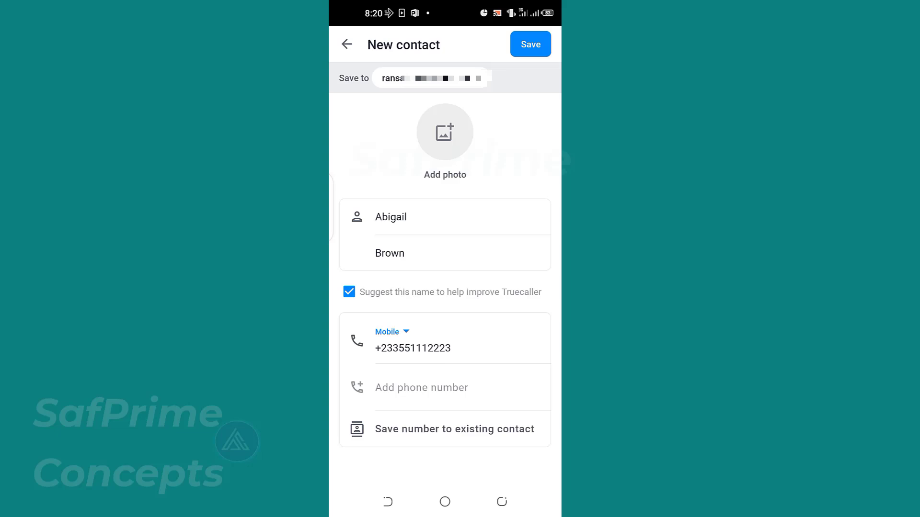
pyautogui.click(411, 216)
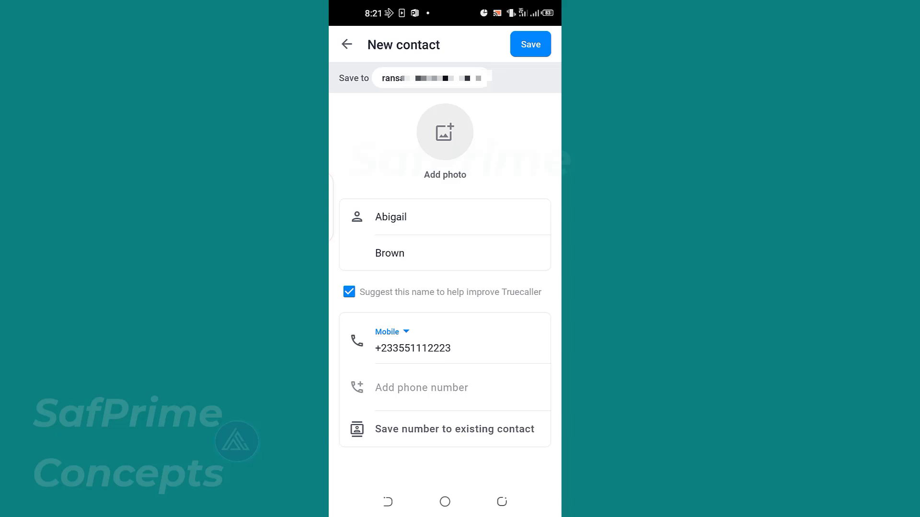
pyautogui.click(390, 217)
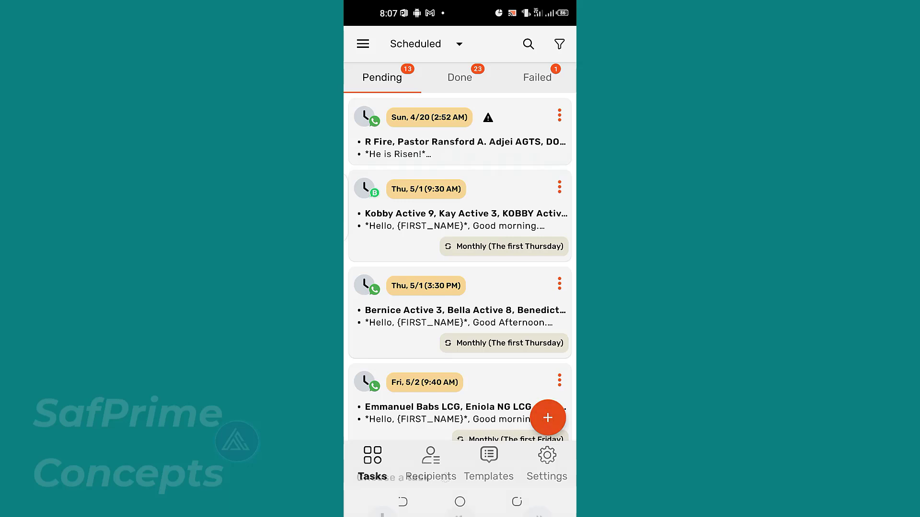
# Create a WhatsApp task with the pasted Easter picnic thank-you text and open the variables page
pyautogui.click(547, 417)
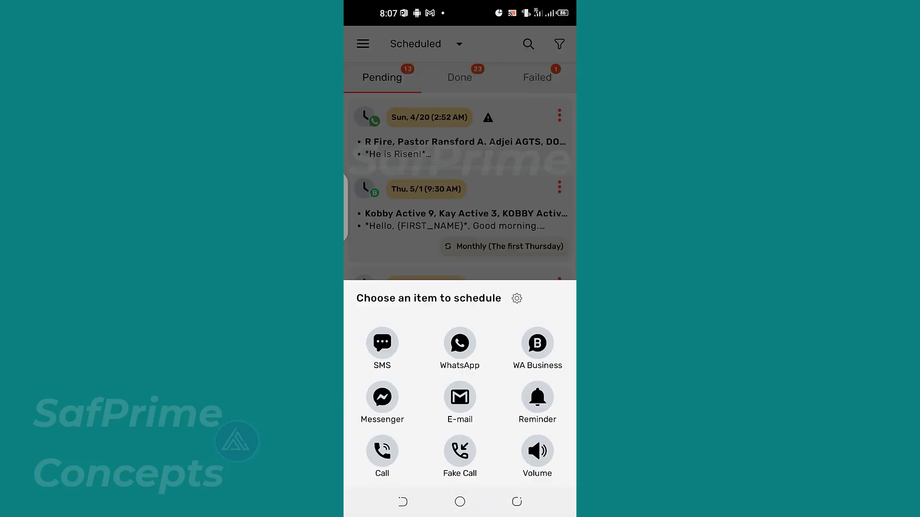
pyautogui.click(459, 343)
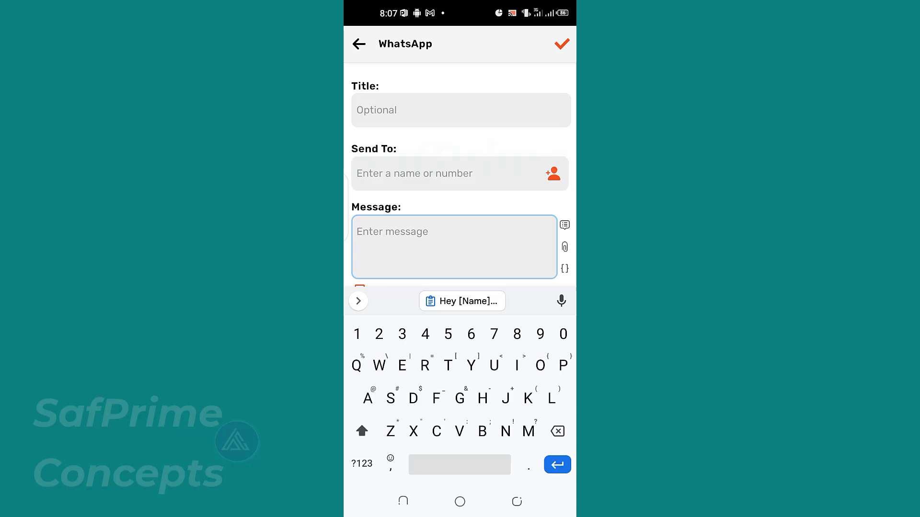
pyautogui.click(462, 301)
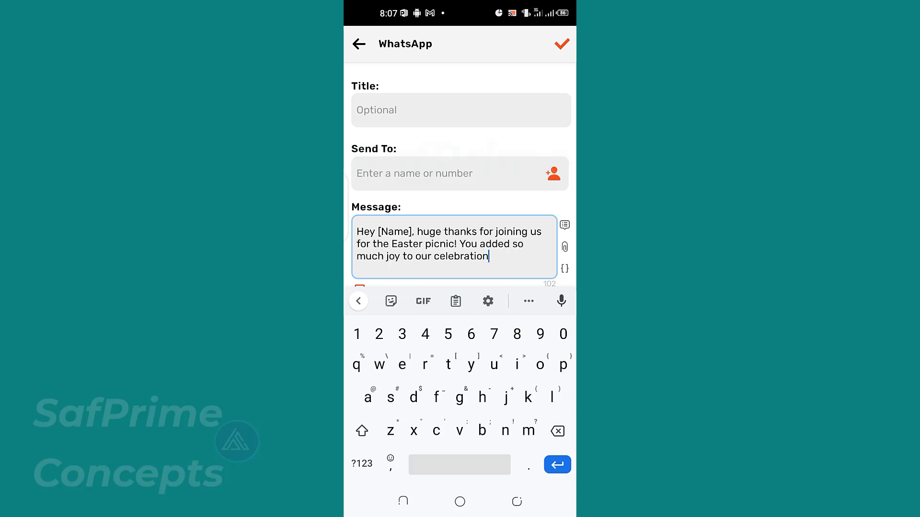
pyautogui.click(413, 244)
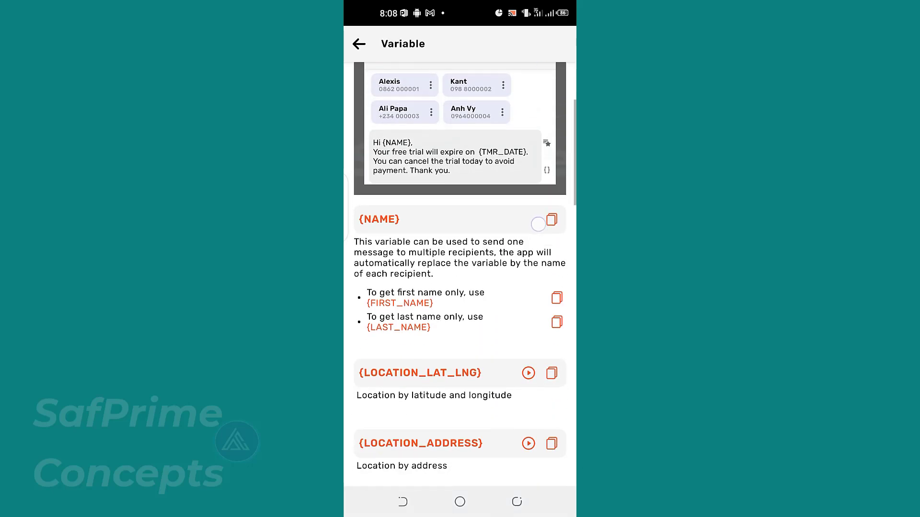
# Copy the {FIRST_NAME} and {LAST_NAME} variables from the Variable page to replace [Name]
pyautogui.scroll(-3)
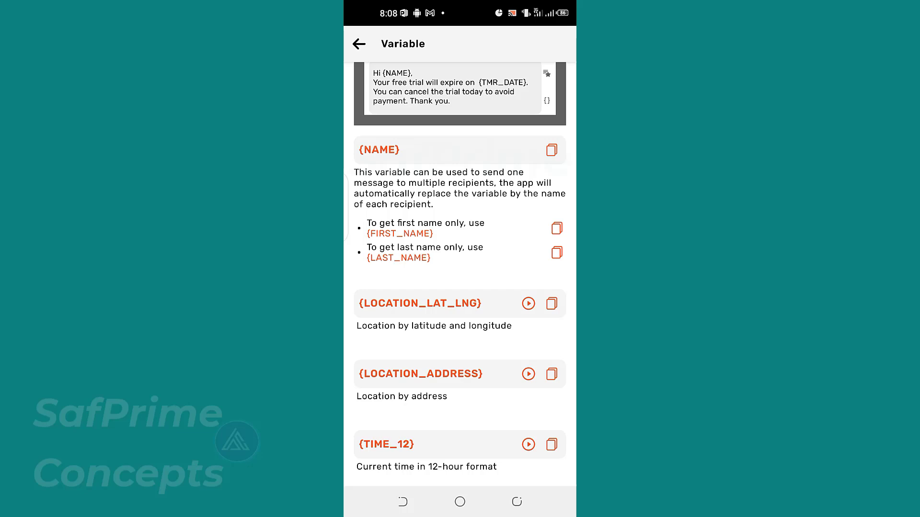
pyautogui.click(359, 43)
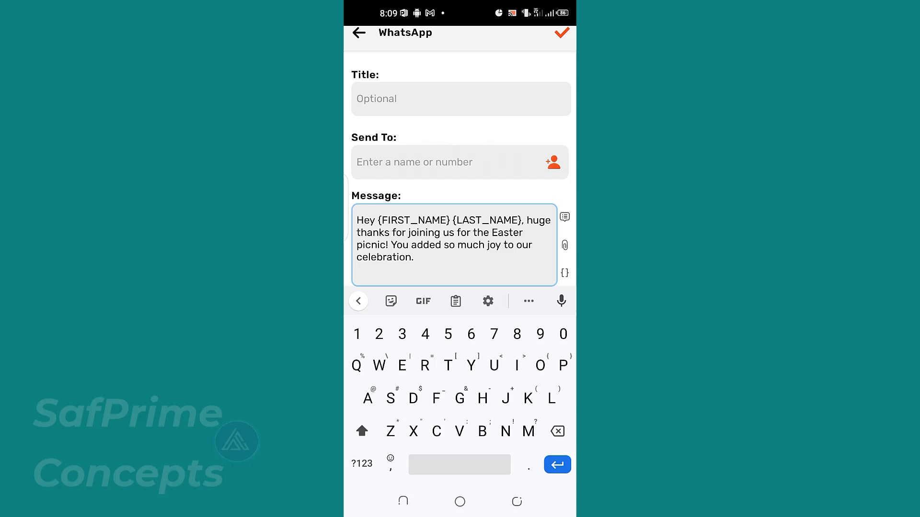
# End the message with 'God Bless you immensely', the #G. A. G. A. E. tag and '!'
pyautogui.click(375, 220)
pyautogui.write('God Bless you i')
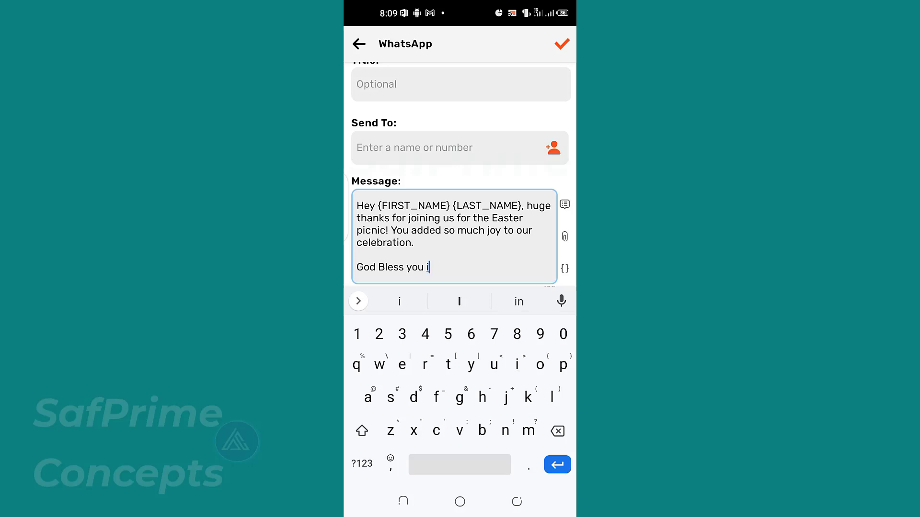
pyautogui.write('mmensely')
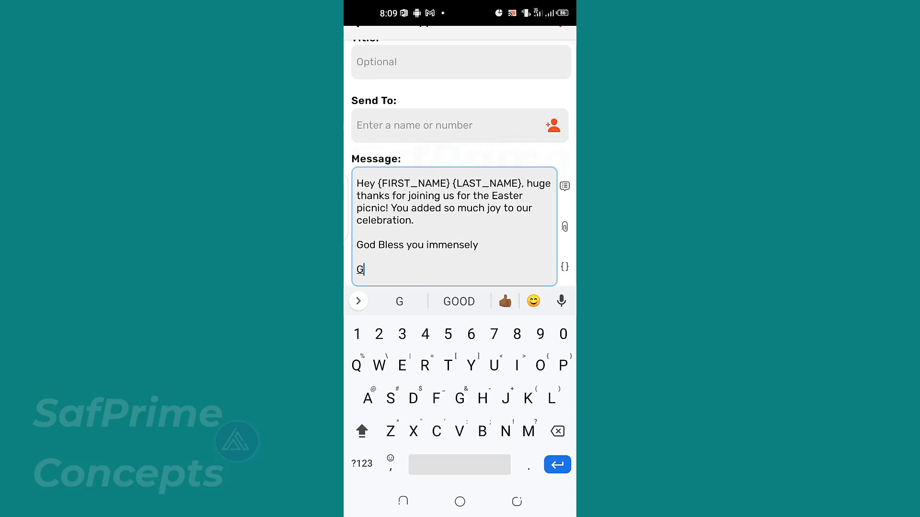
pyautogui.write('. A. G. A. E.')
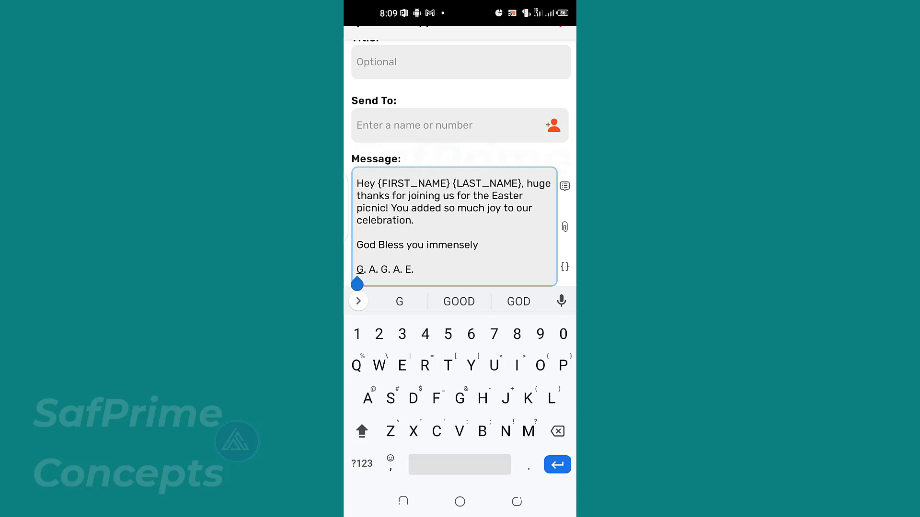
pyautogui.write('#')
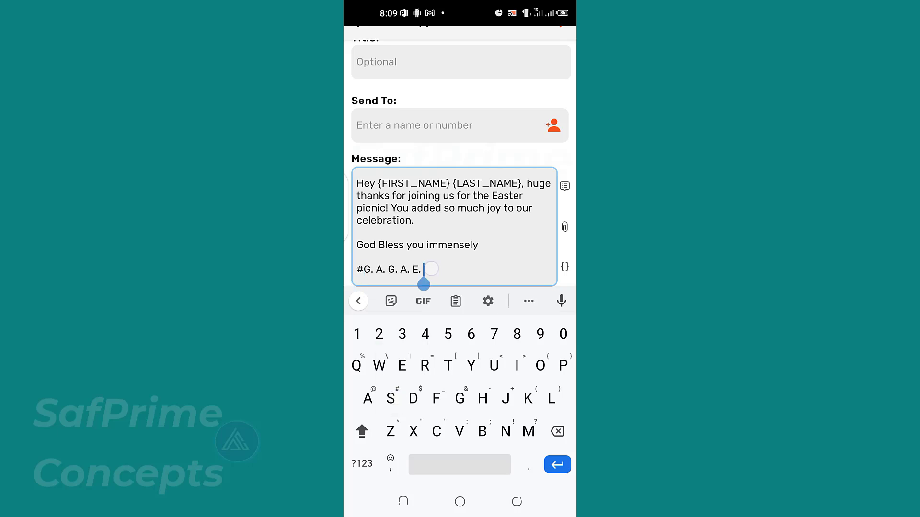
pyautogui.write('!')
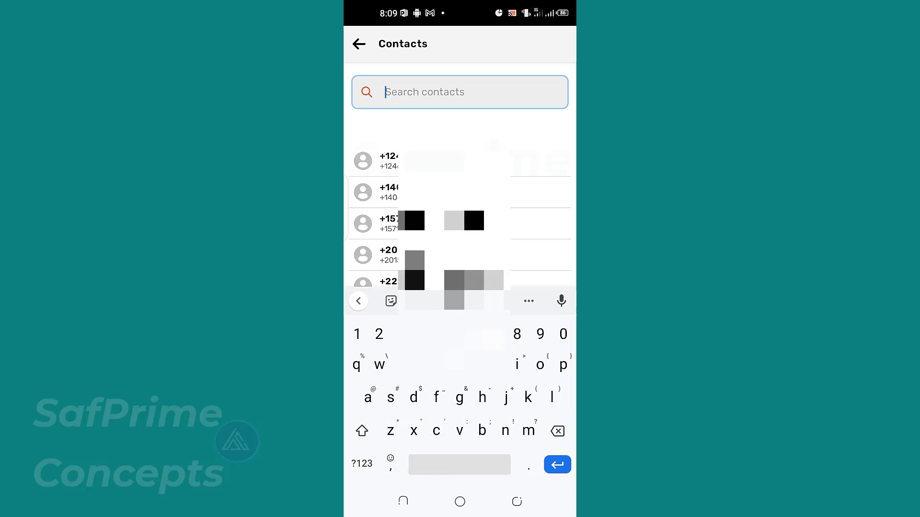
# Pick three Sister and three Brother contacts as recipients and confirm the selection
pyautogui.write('sister')
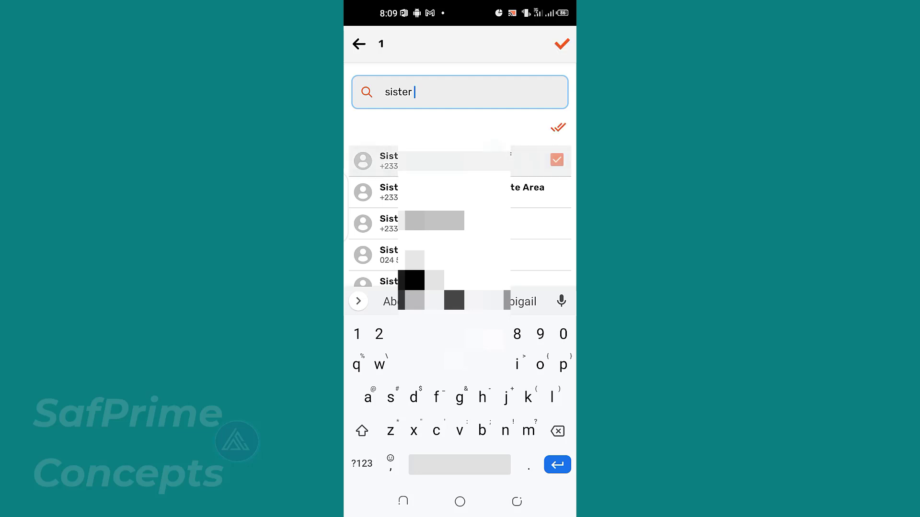
pyautogui.click(555, 195)
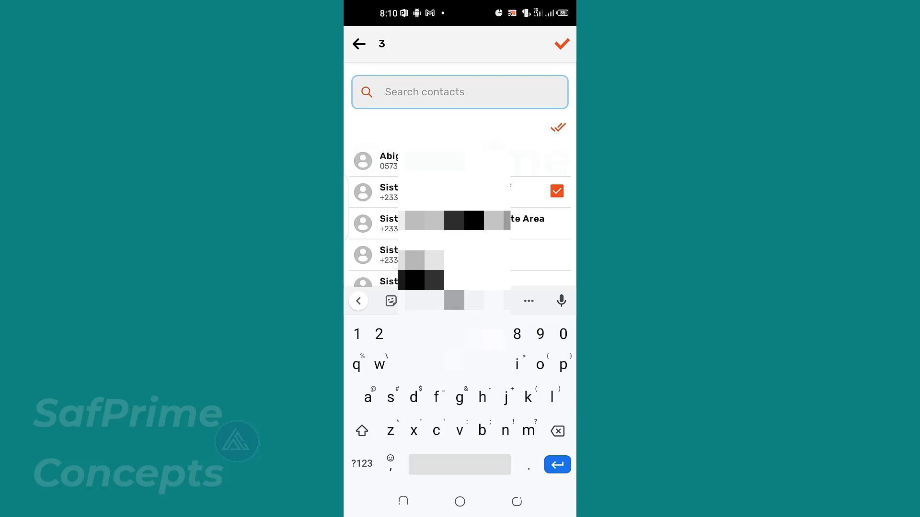
pyautogui.write('brother')
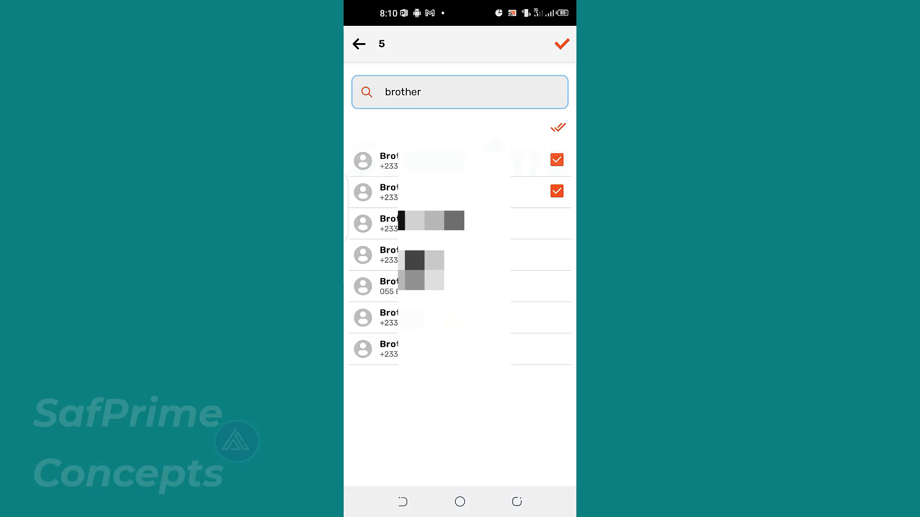
pyautogui.click(556, 254)
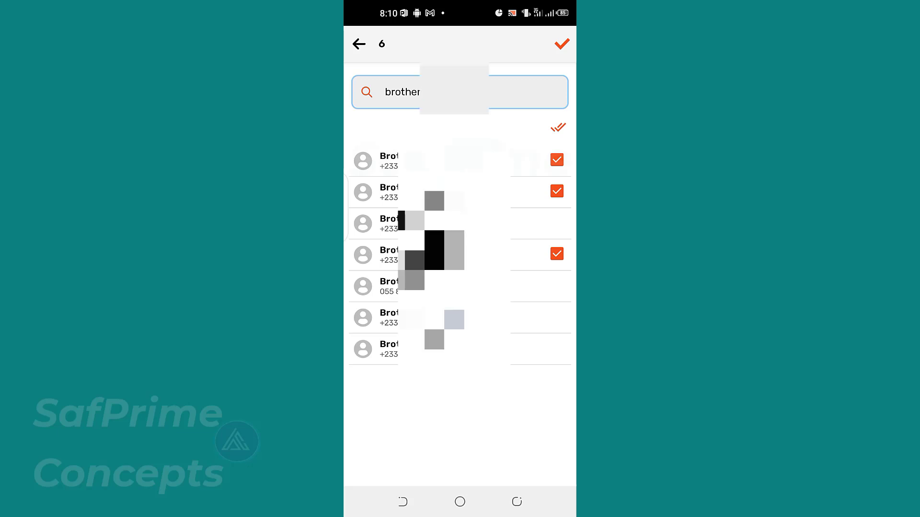
pyautogui.click(561, 44)
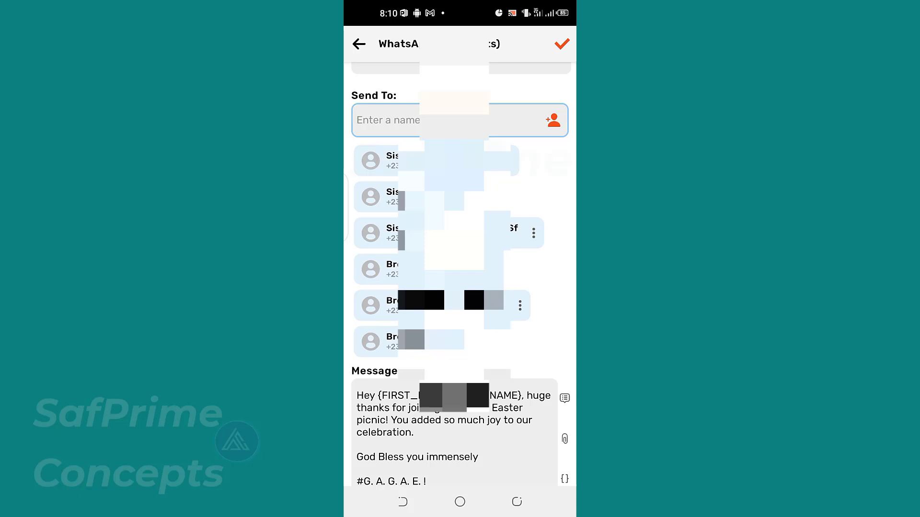
# Scroll down the task form to reach the Trigger time setting
pyautogui.scroll(-3)
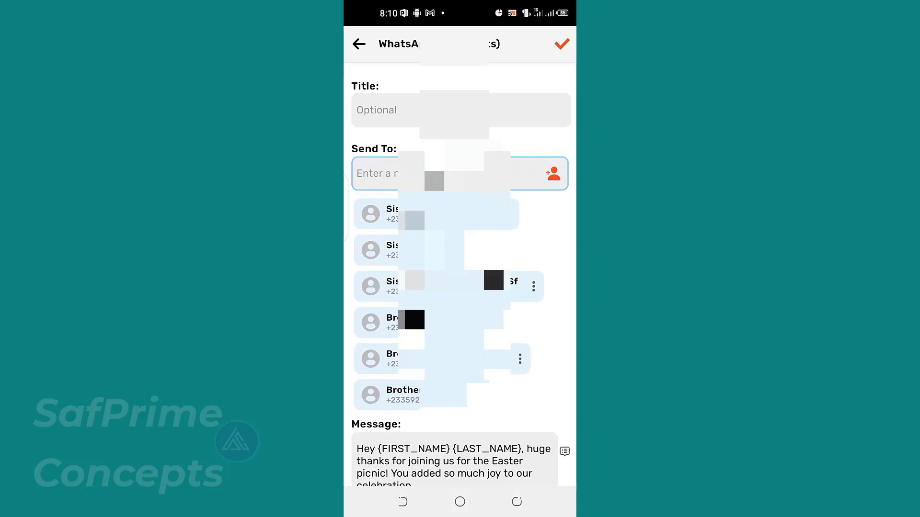
pyautogui.scroll(-3)
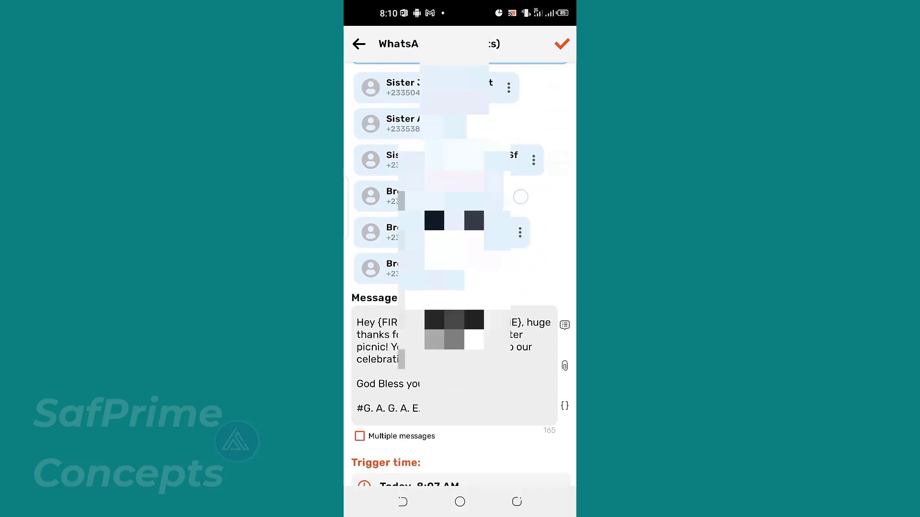
pyautogui.scroll(-3)
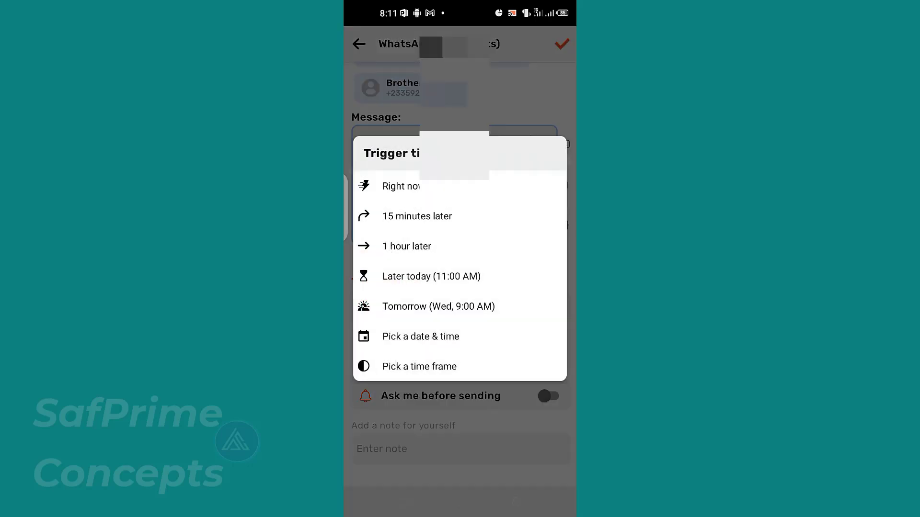
# Set the trigger time to 'Right now' so the task saves and starts sending
pyautogui.click(402, 186)
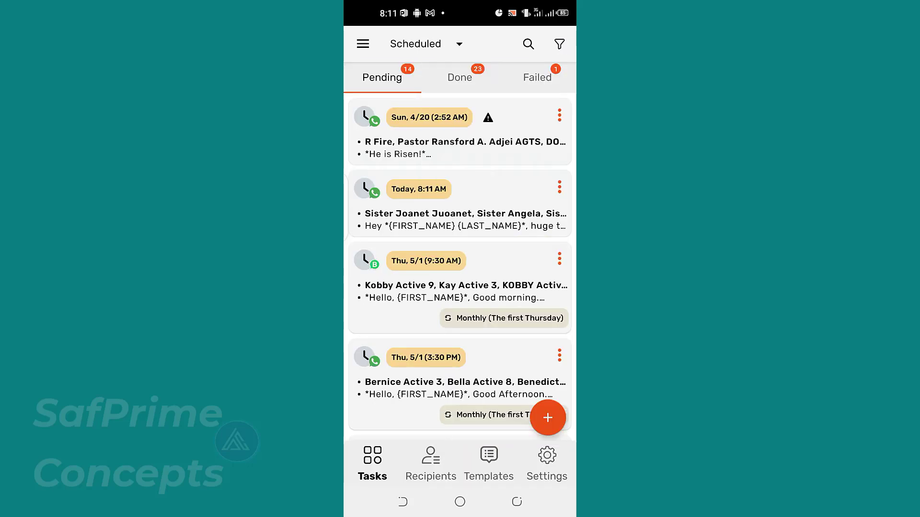
pyautogui.click(547, 418)
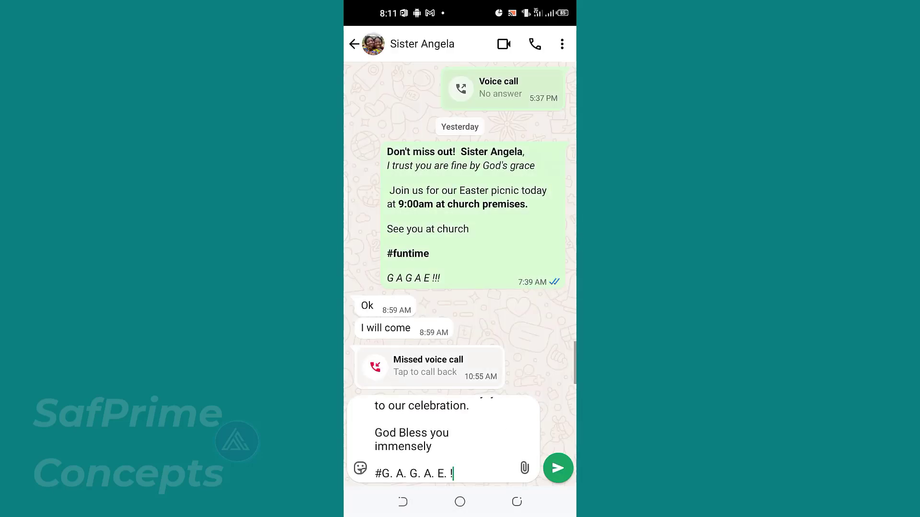
# Send the prefilled thank-you message to Sister Angela in WhatsApp
pyautogui.click(557, 468)
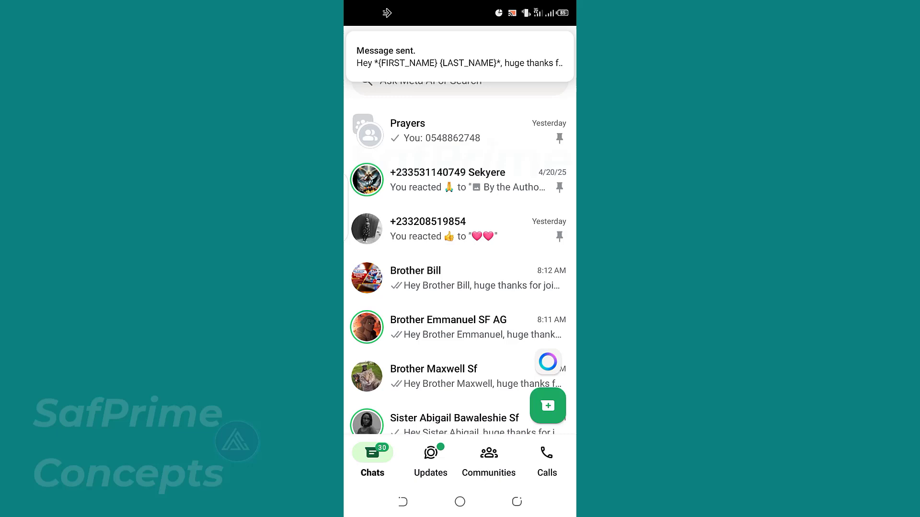
# Check the personalized thank-you in Brother Bill's, Brother Emmanuel's and Sister Joanet's WhatsApp chats
pyautogui.click(415, 278)
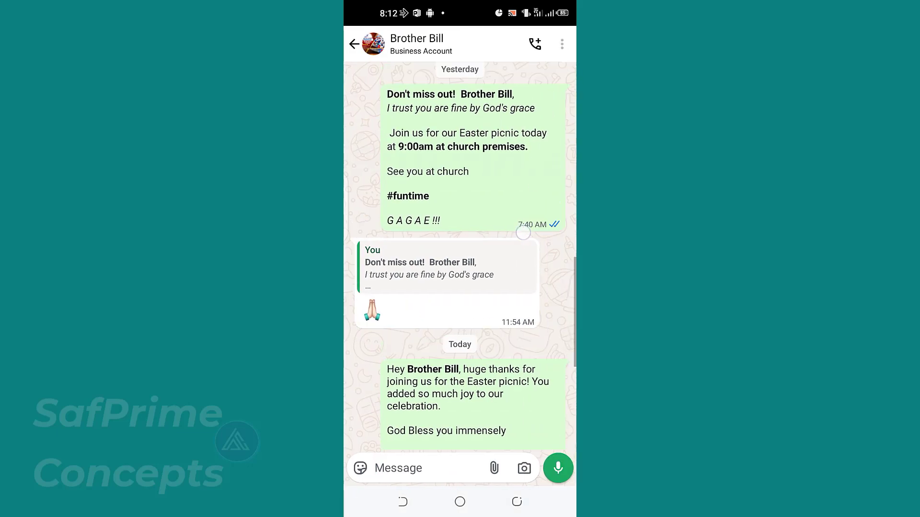
pyautogui.scroll(-3)
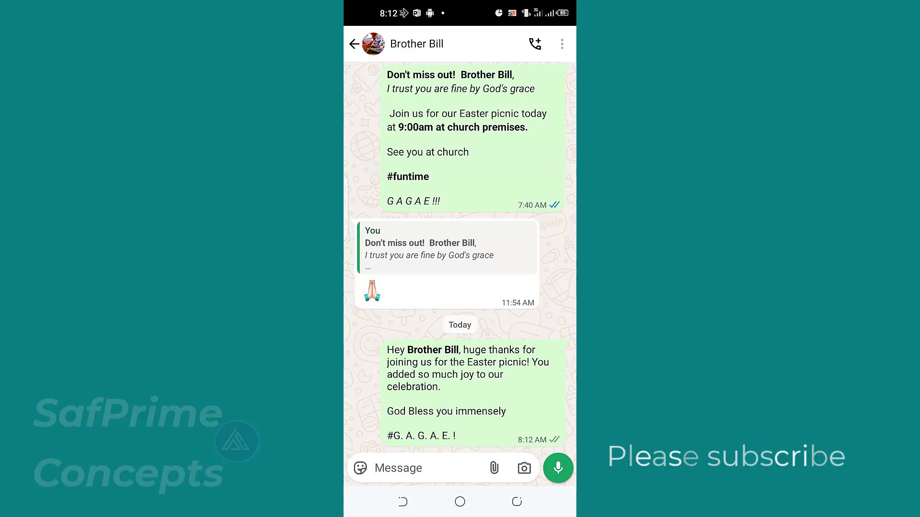
pyautogui.click(353, 44)
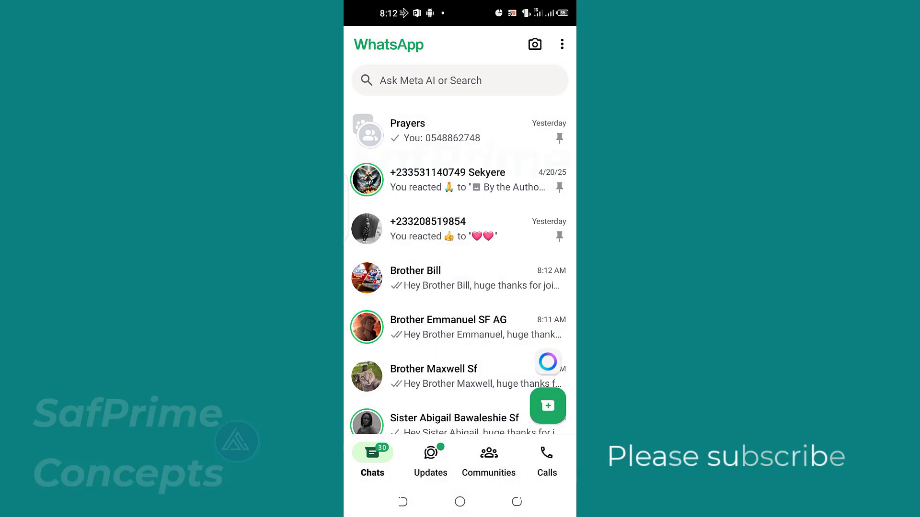
pyautogui.click(448, 327)
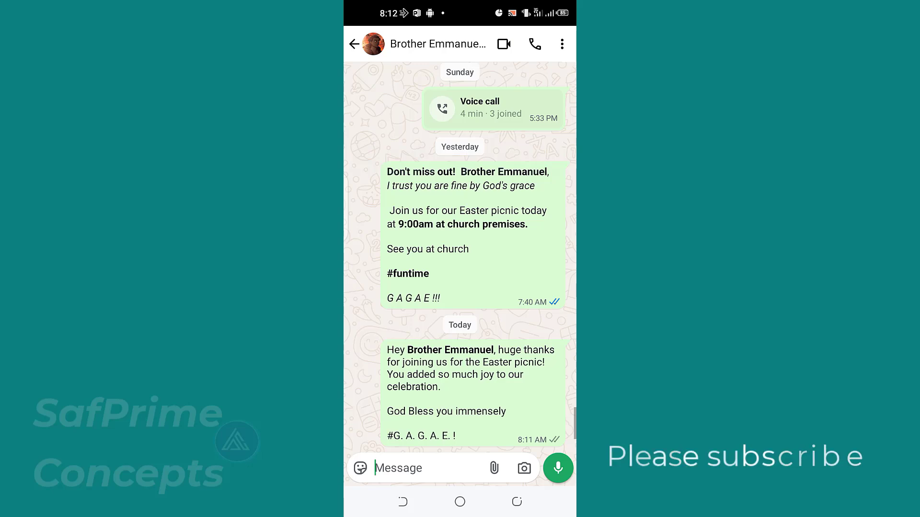
pyautogui.click(354, 44)
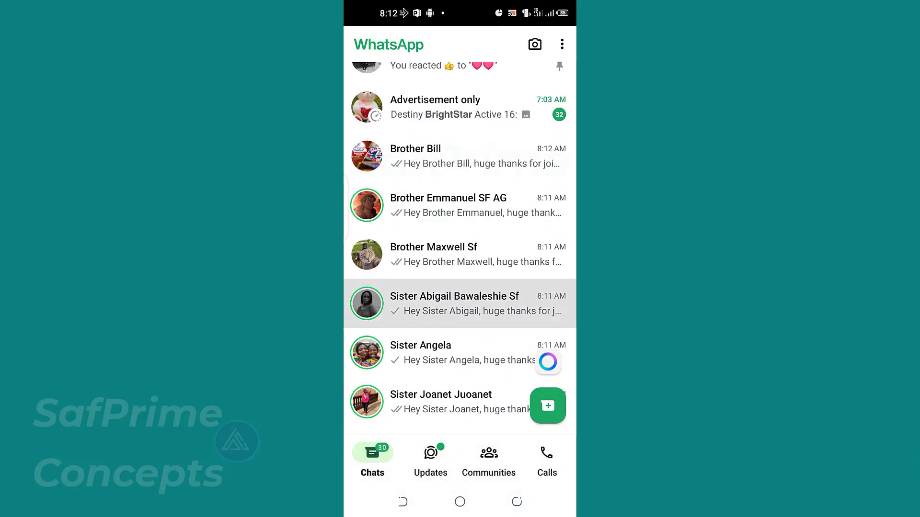
pyautogui.click(454, 303)
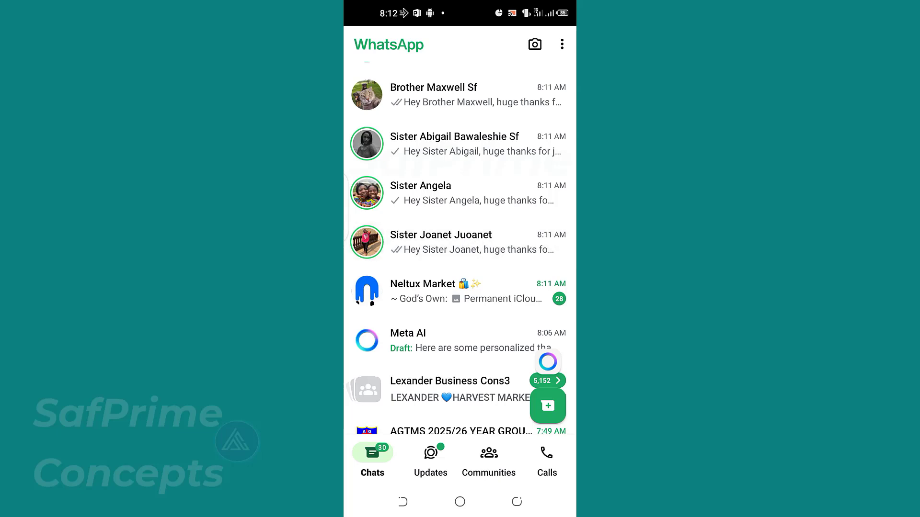
pyautogui.click(439, 241)
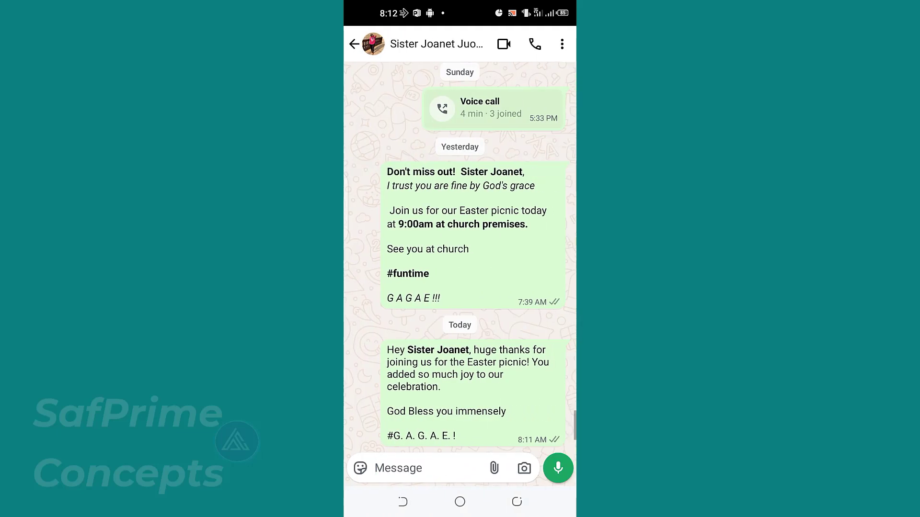
pyautogui.click(410, 468)
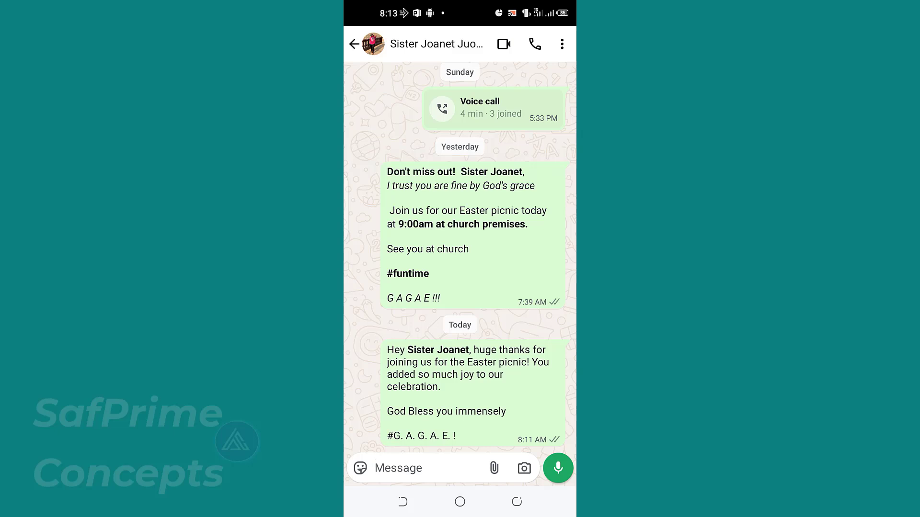
pyautogui.click(399, 469)
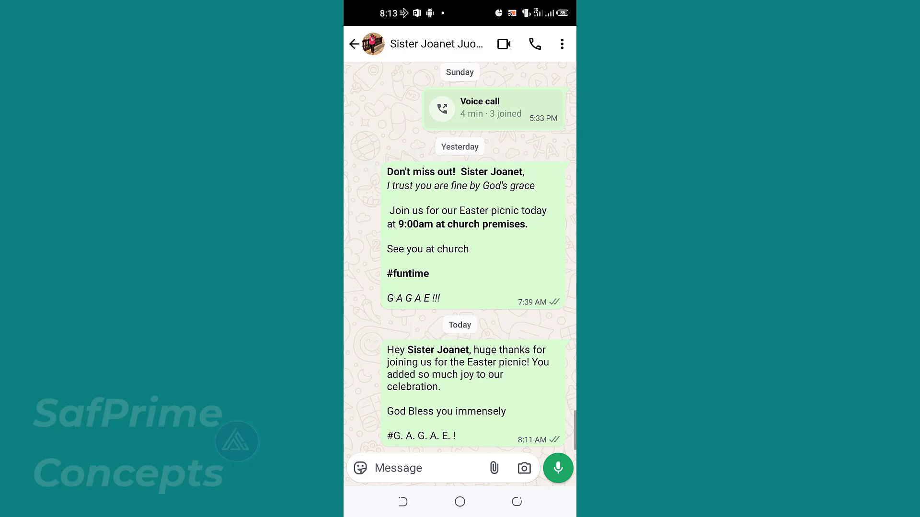
pyautogui.click(398, 468)
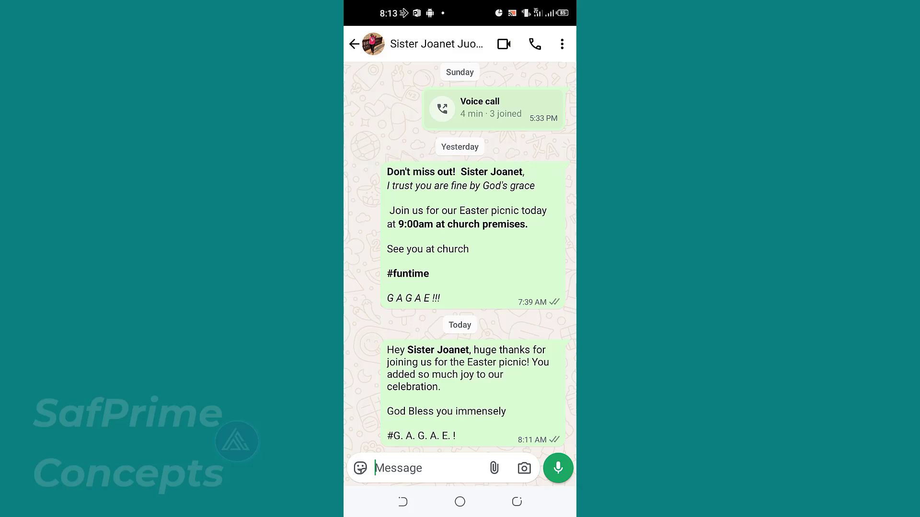